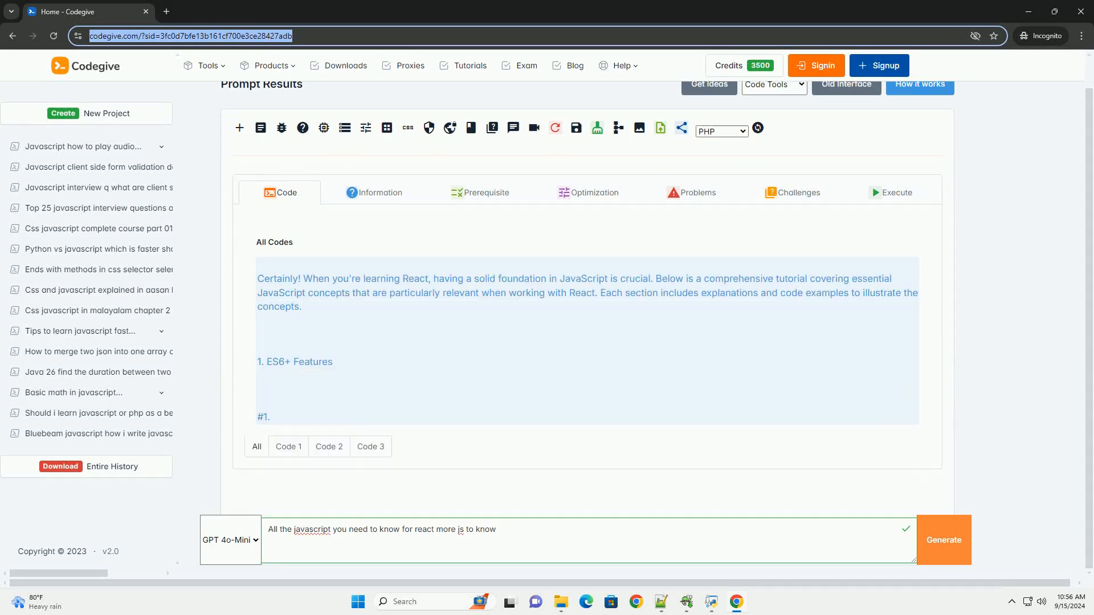
scroll(down, 3)
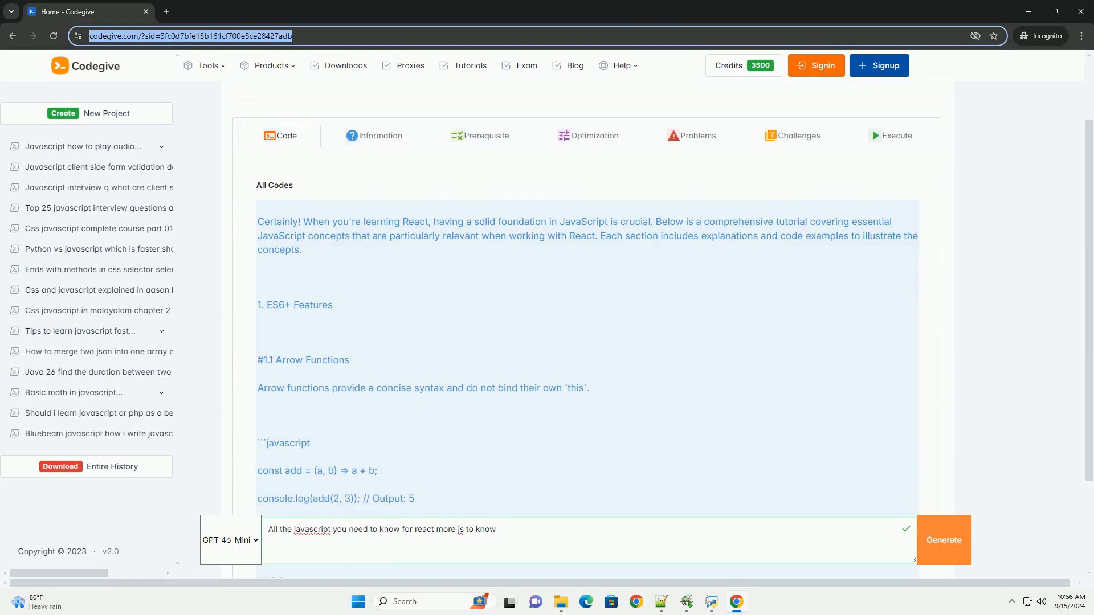
scroll(down, 3)
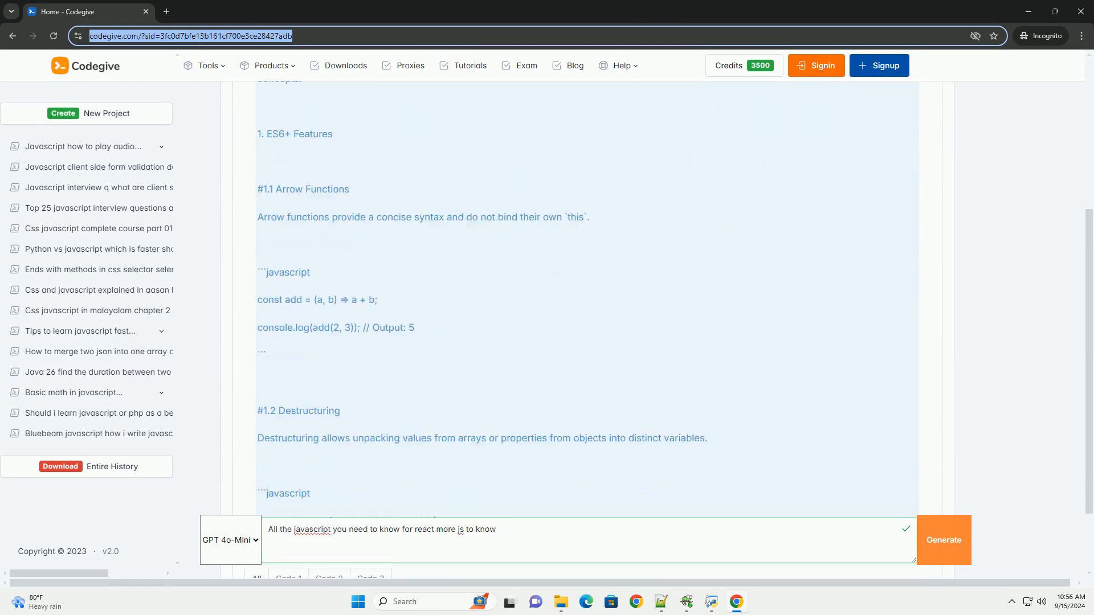
scroll(down, 3)
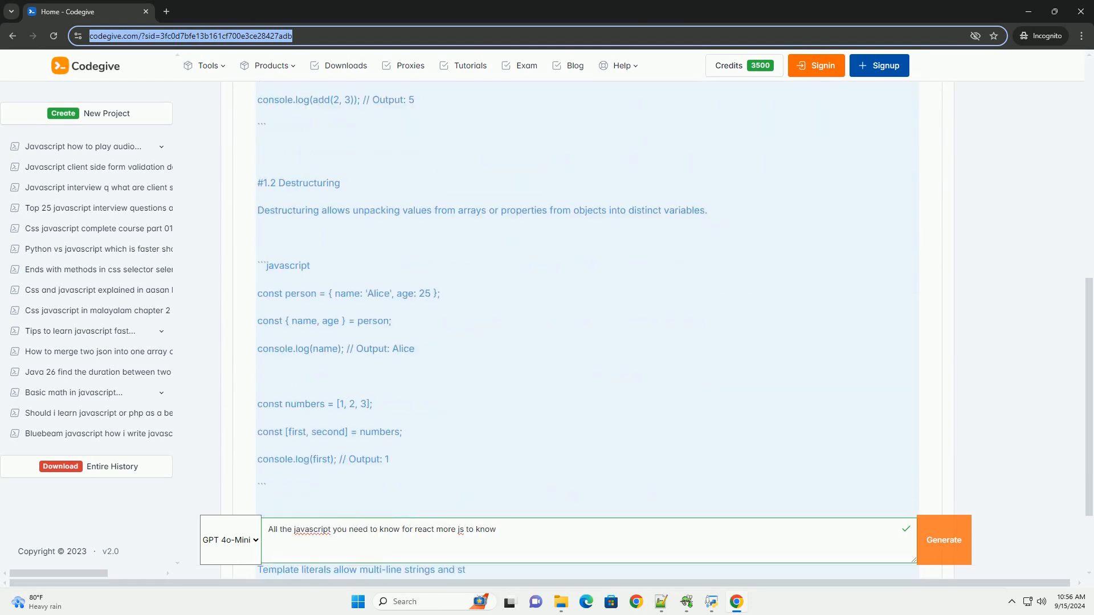
scroll(down, 3)
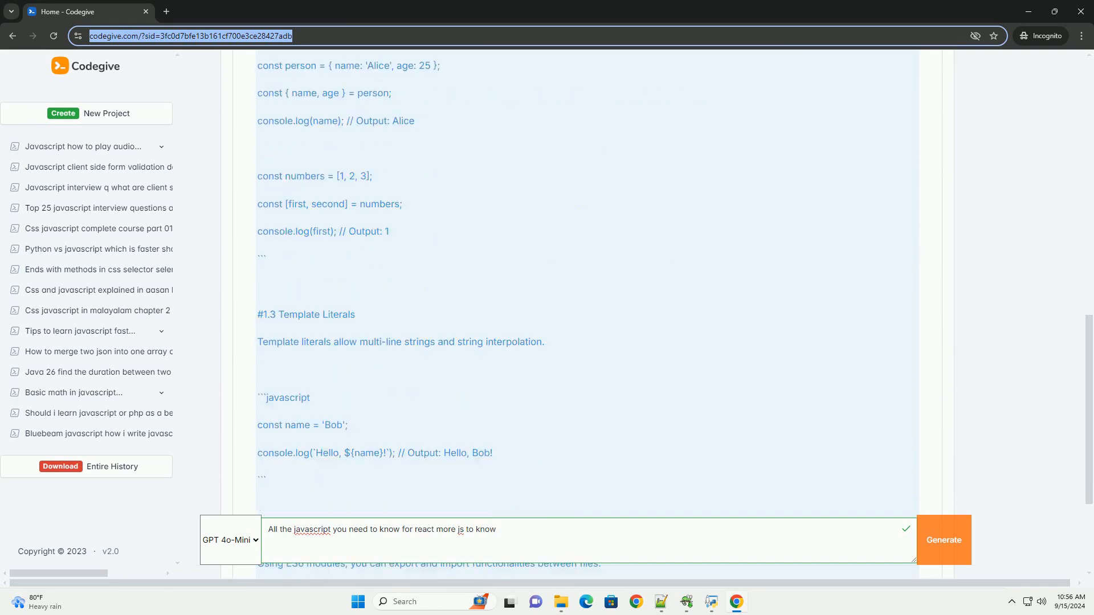
scroll(down, 3)
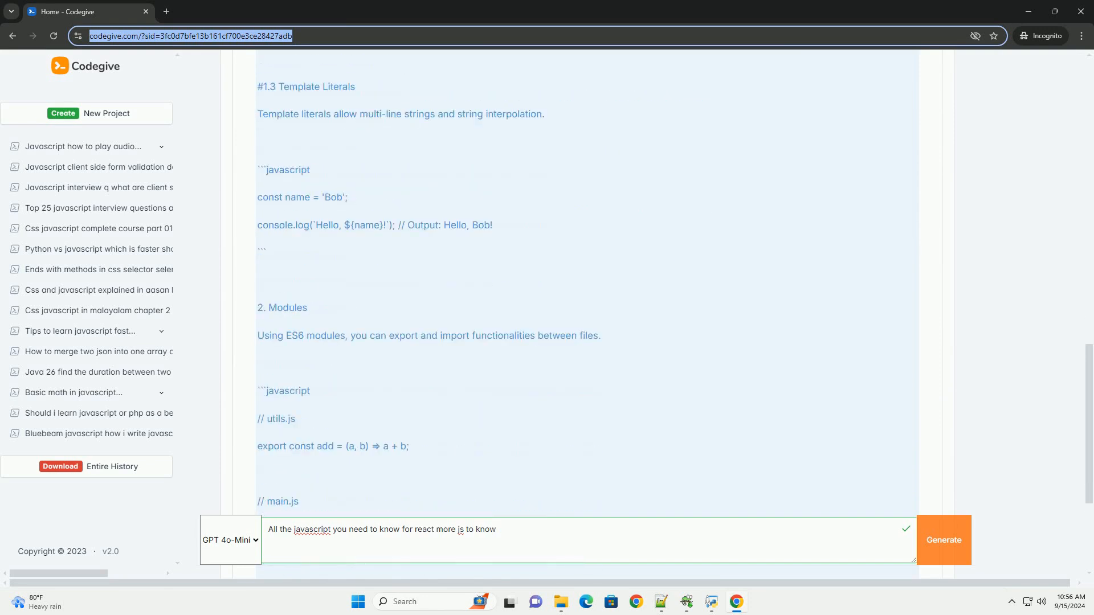
scroll(down, 3)
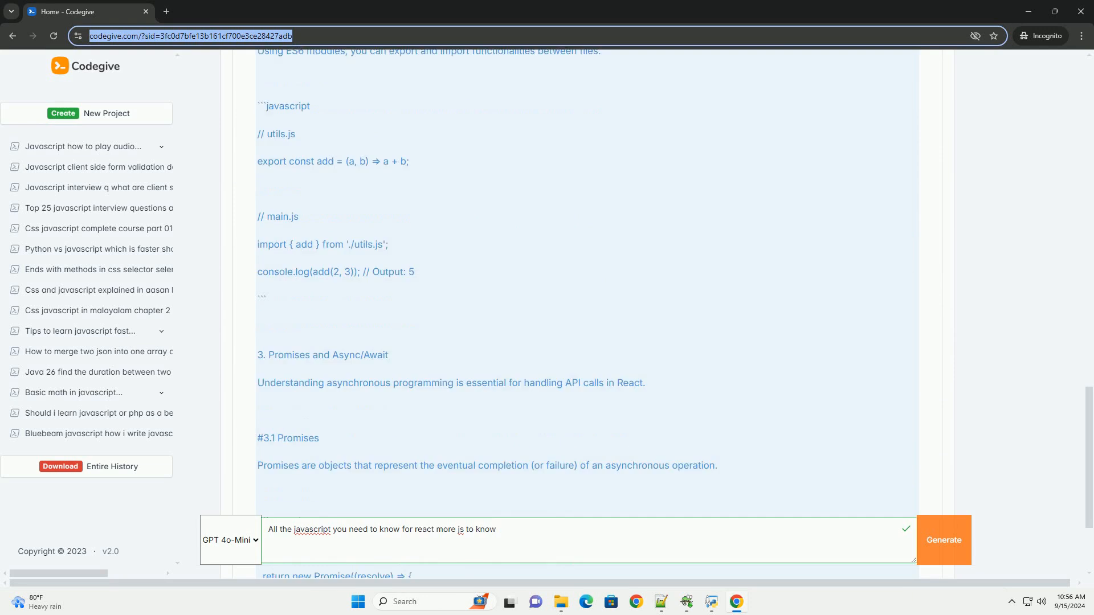
scroll(down, 3)
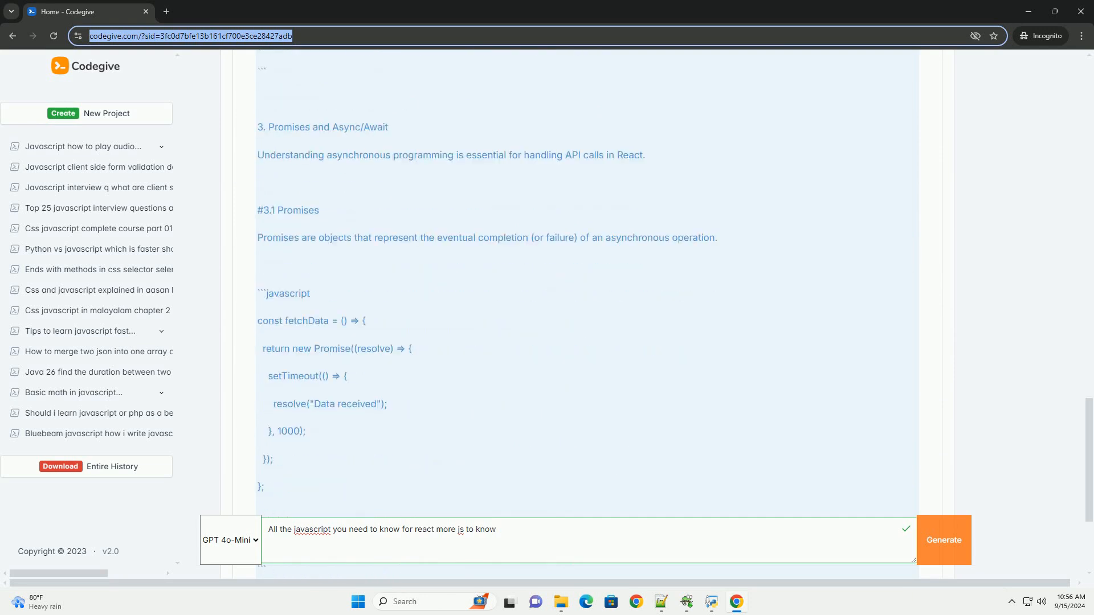
scroll(down, 3)
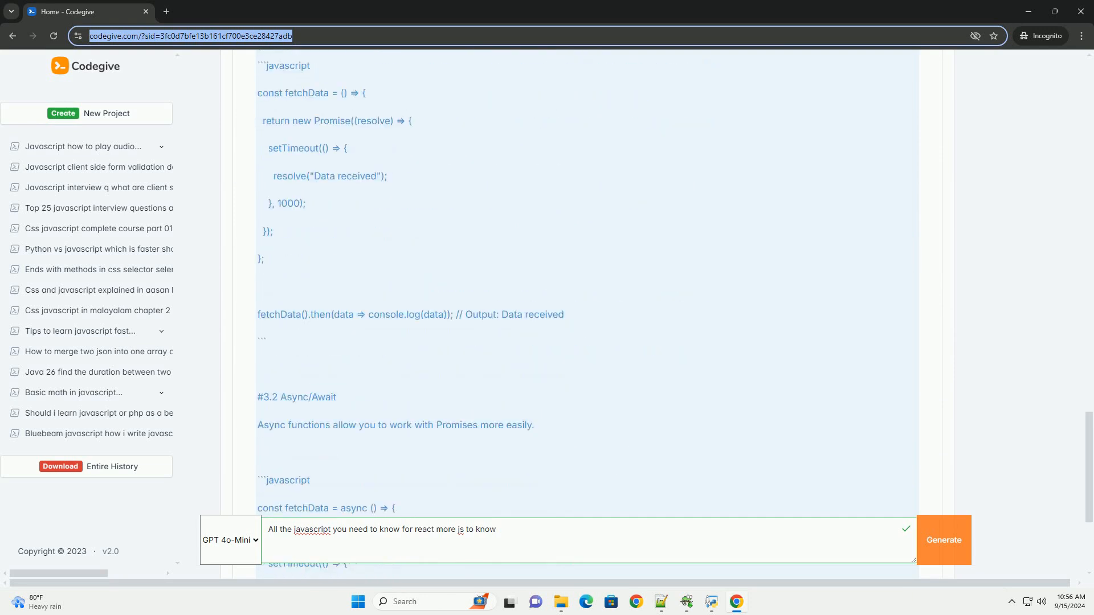
scroll(down, 3)
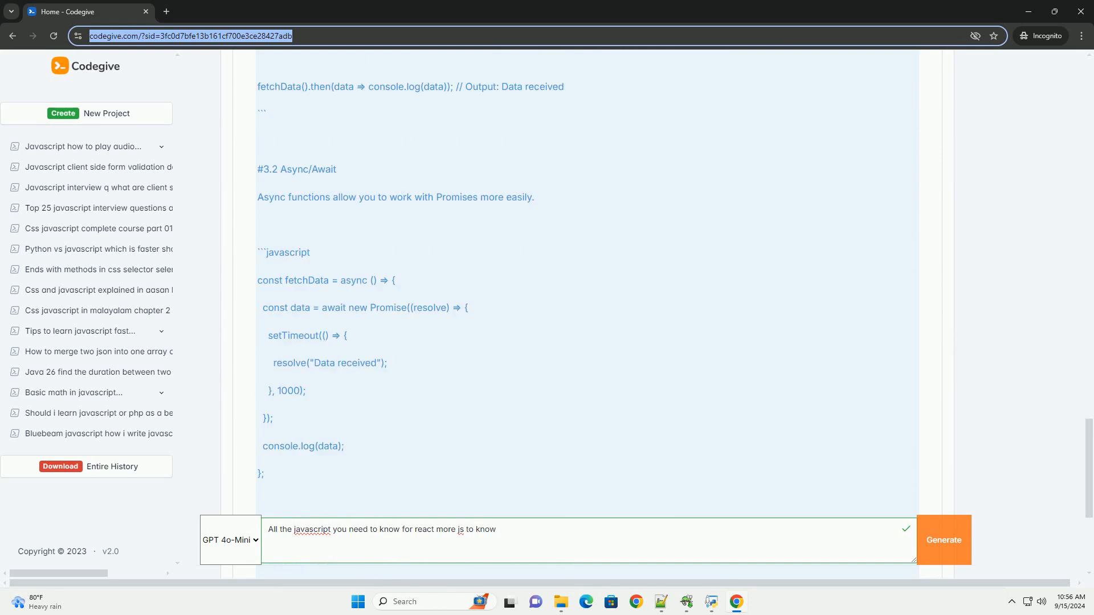
scroll(down, 3)
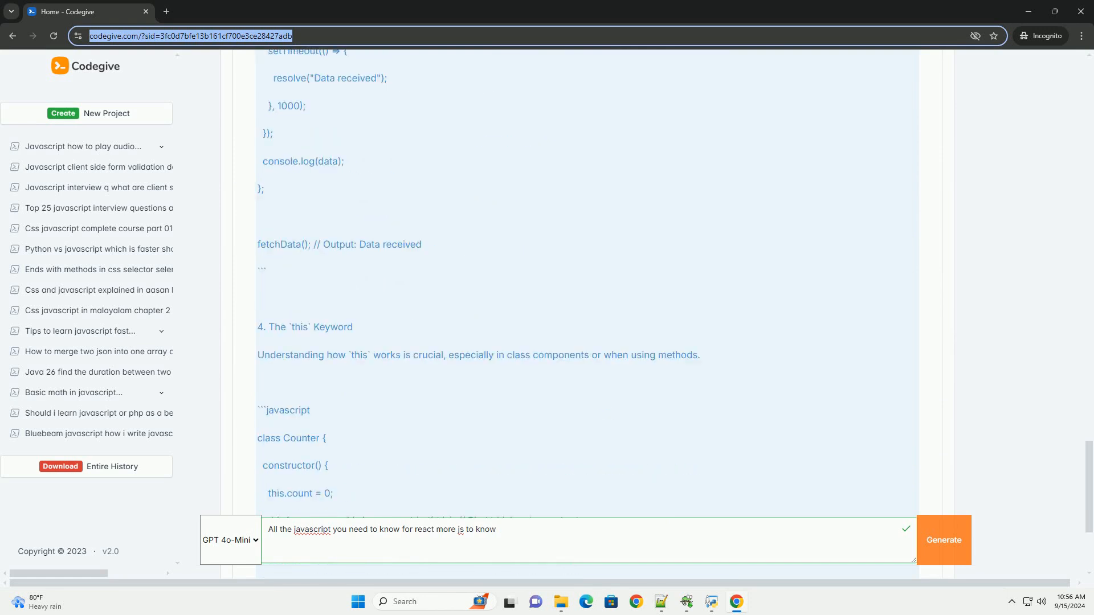
scroll(down, 3)
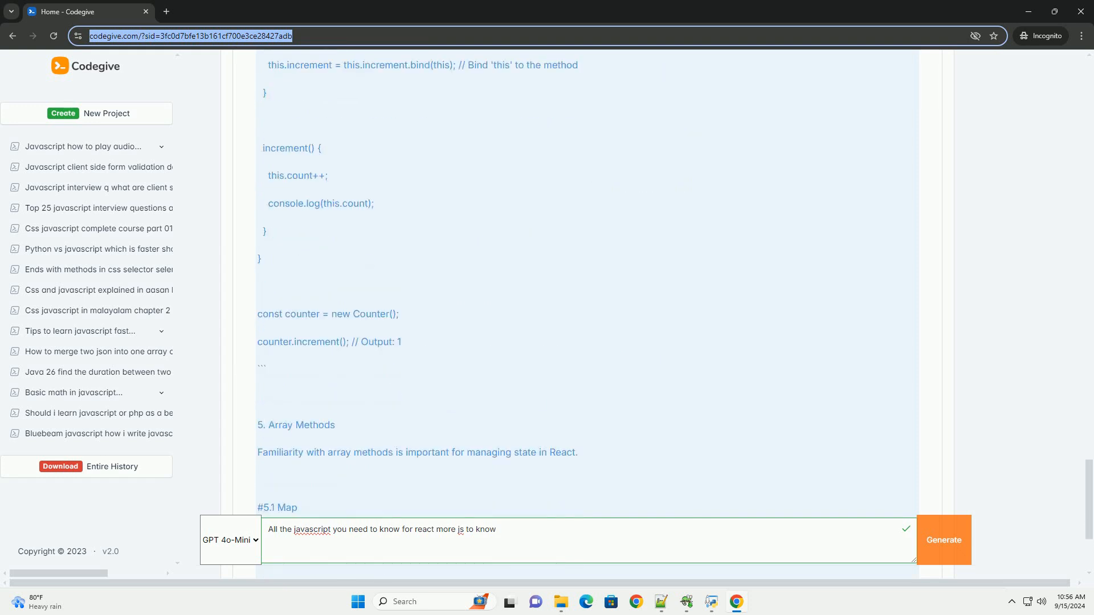
scroll(down, 3)
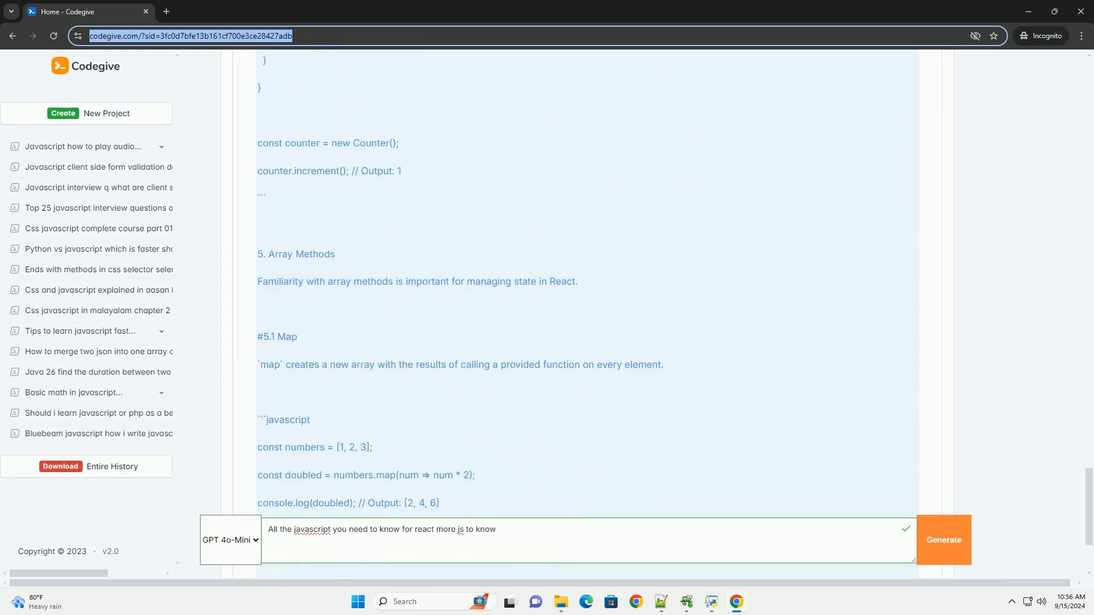
scroll(down, 3)
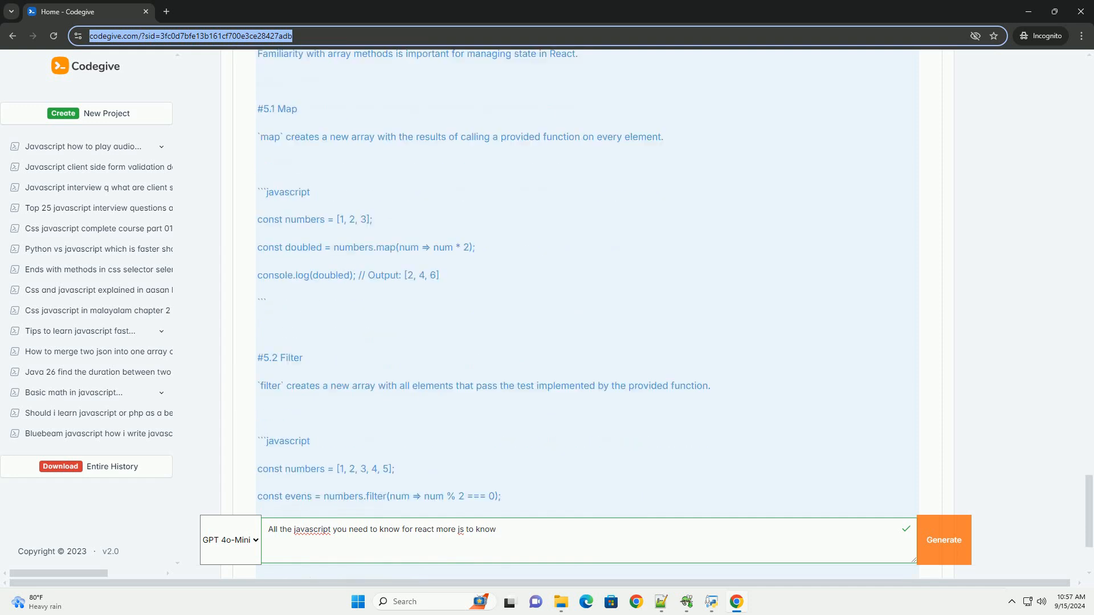
scroll(down, 3)
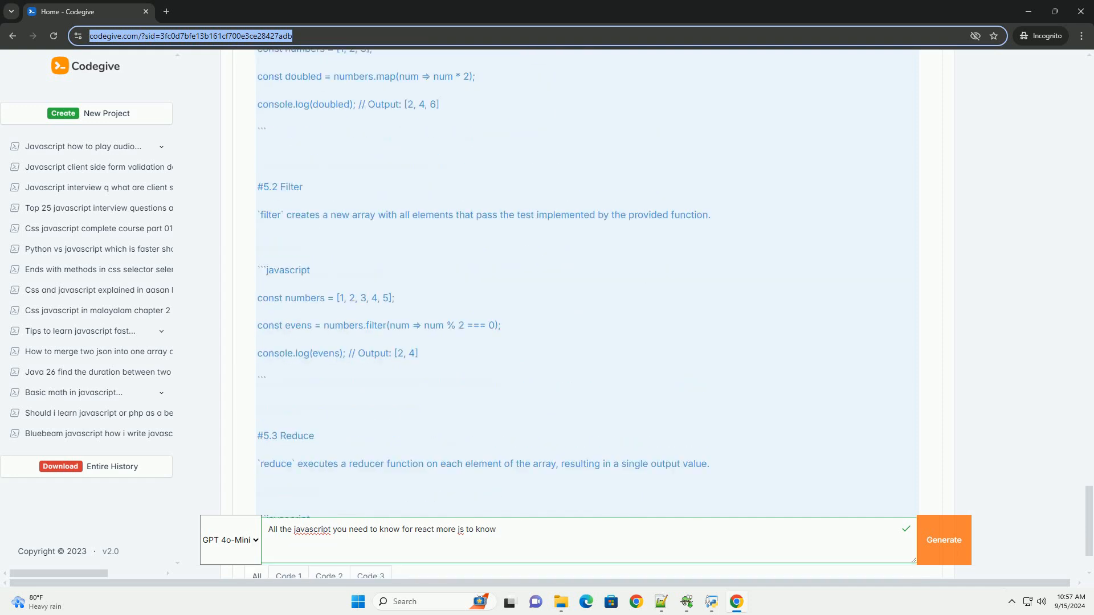
scroll(down, 3)
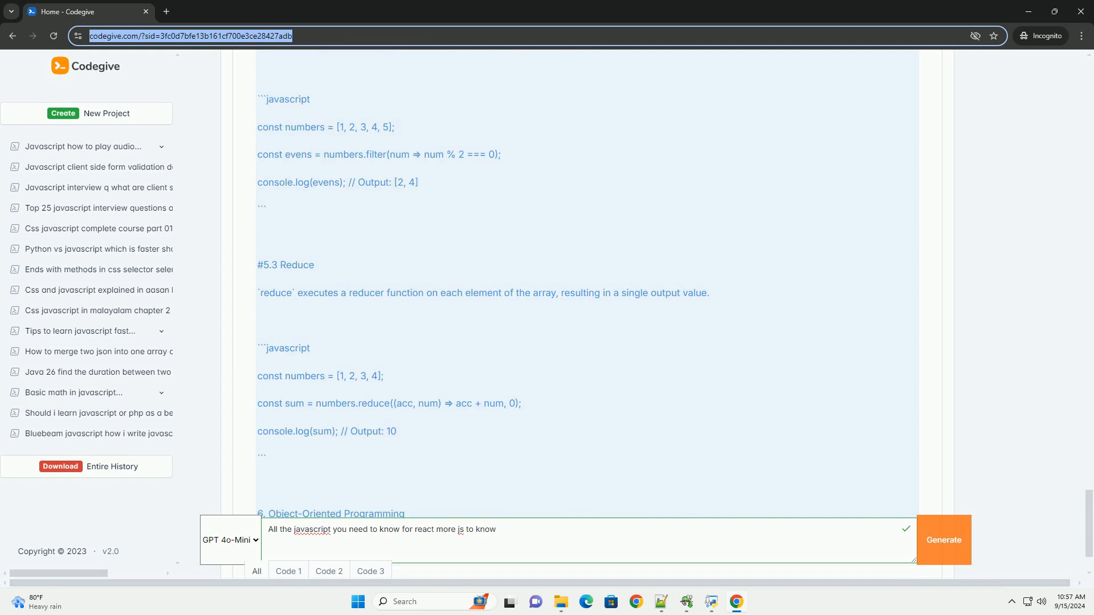
scroll(down, 3)
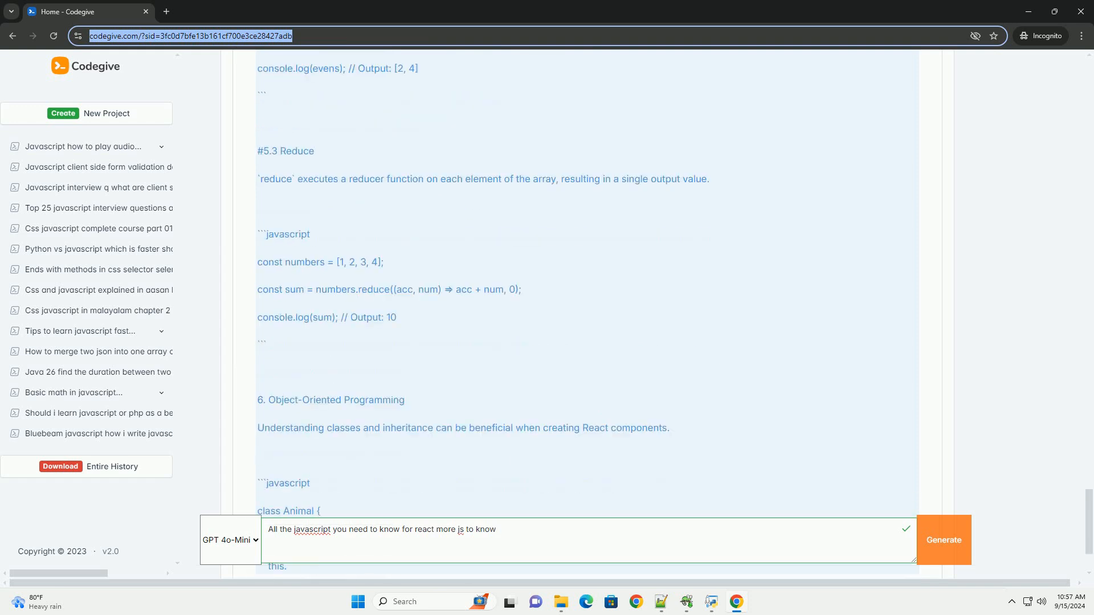
scroll(down, 3)
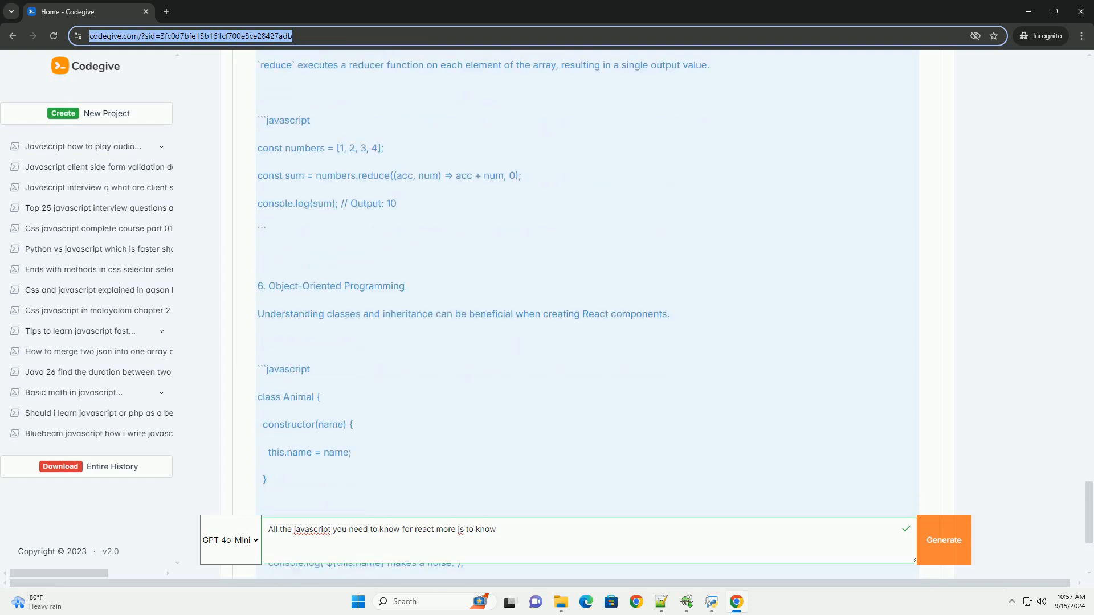
scroll(down, 3)
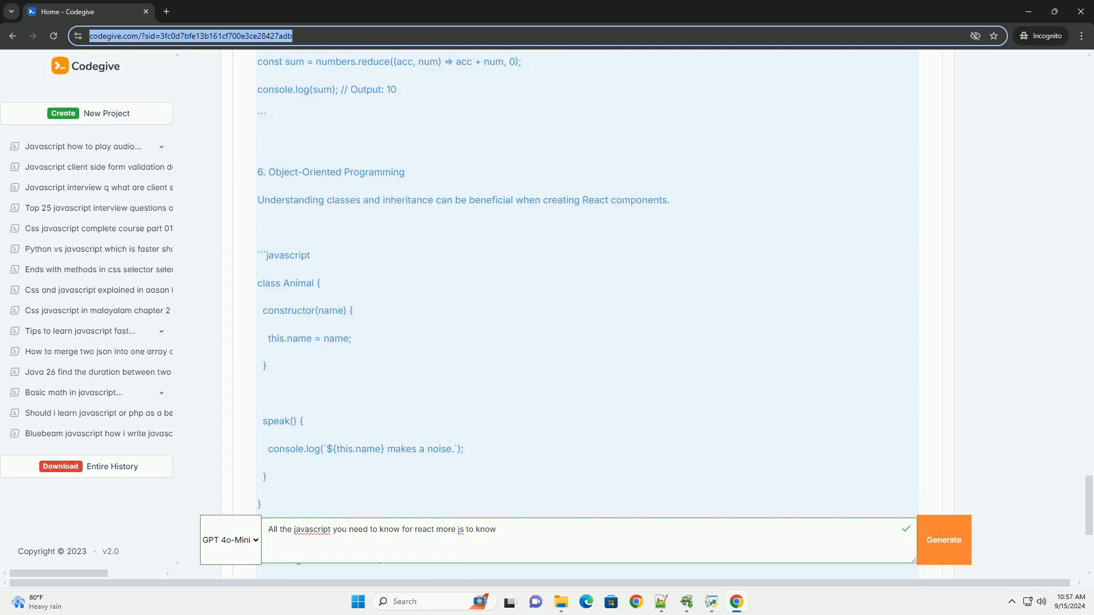
scroll(down, 3)
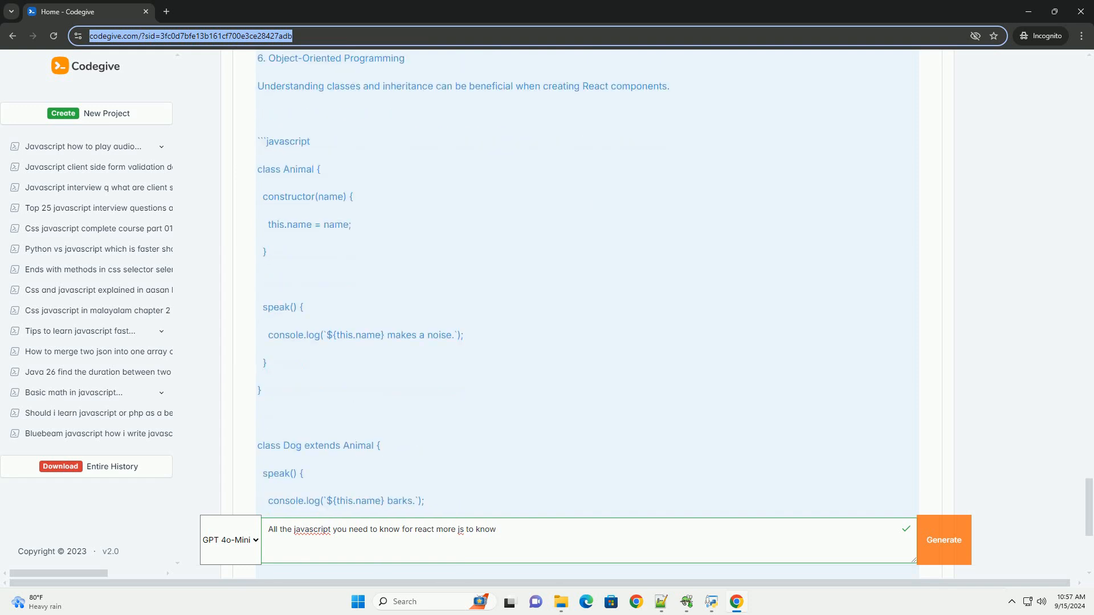
scroll(down, 3)
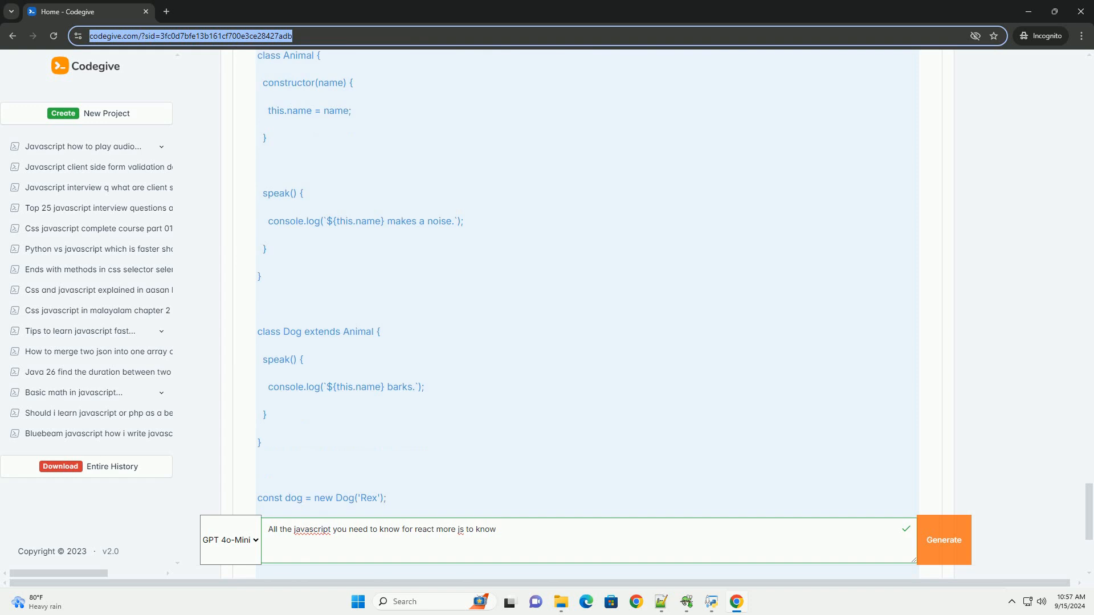
scroll(down, 3)
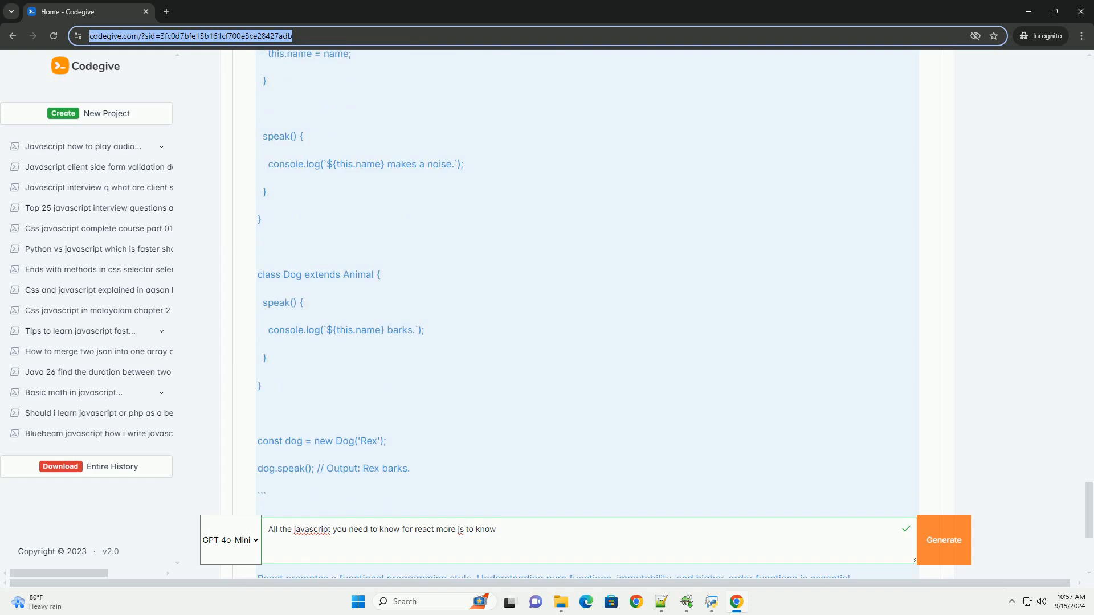
scroll(down, 3)
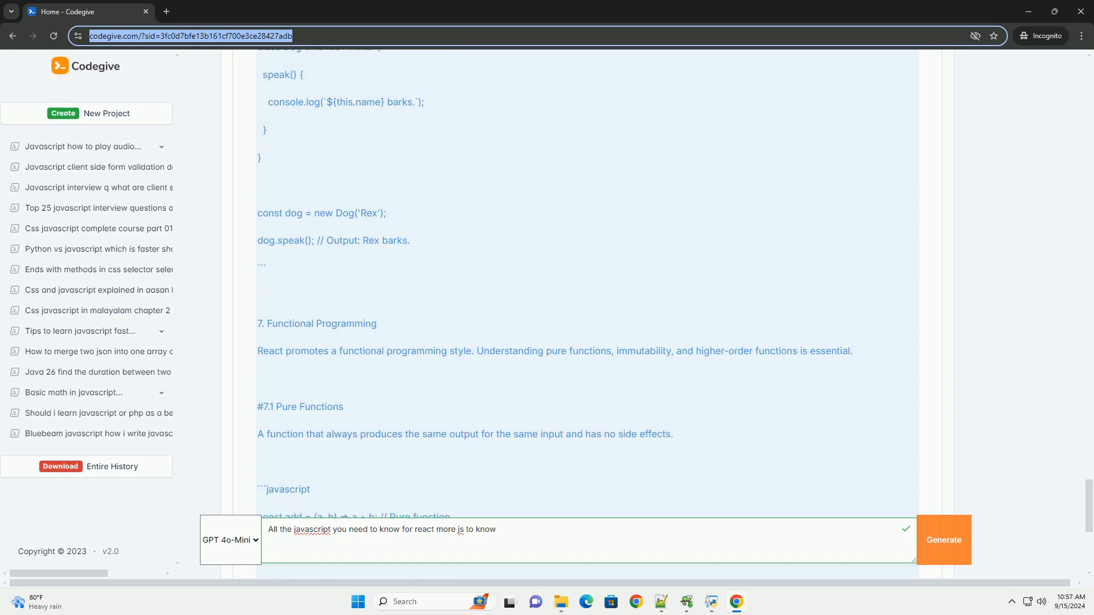
scroll(down, 3)
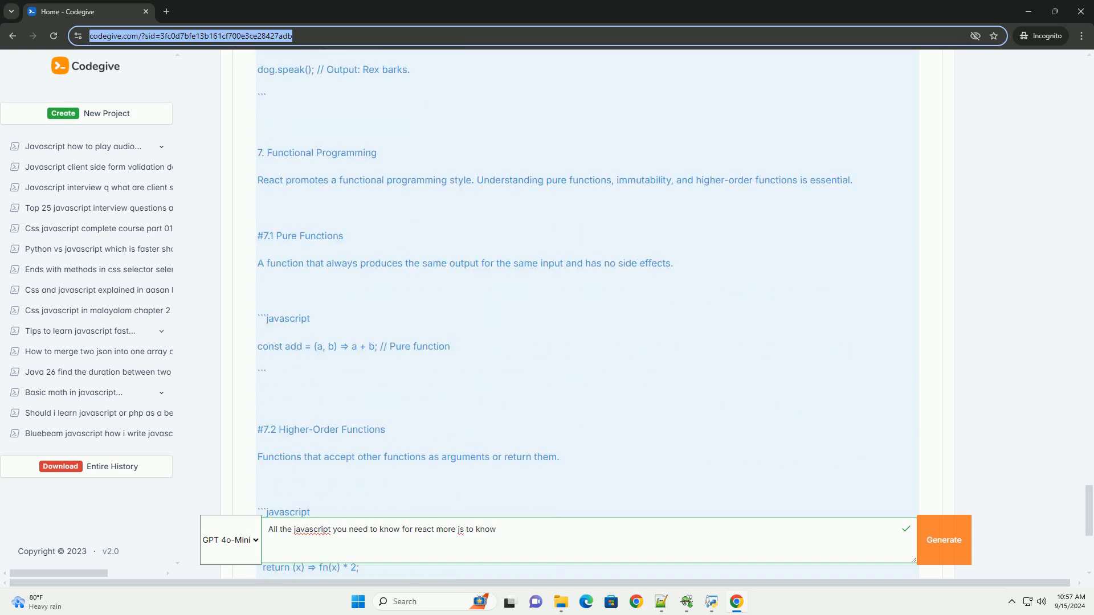
scroll(down, 3)
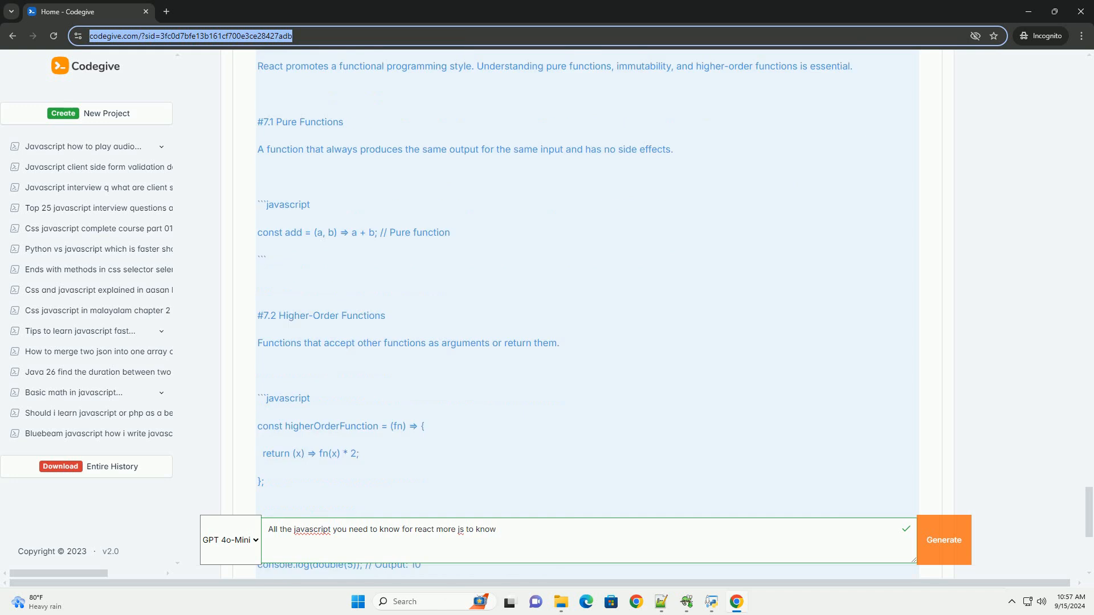
scroll(down, 3)
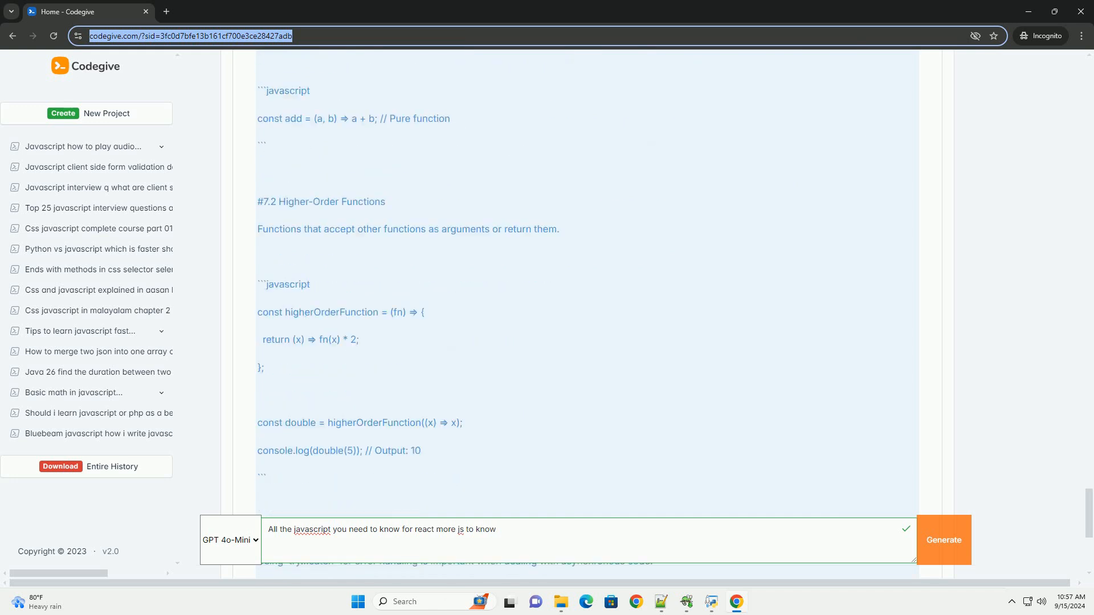
scroll(down, 3)
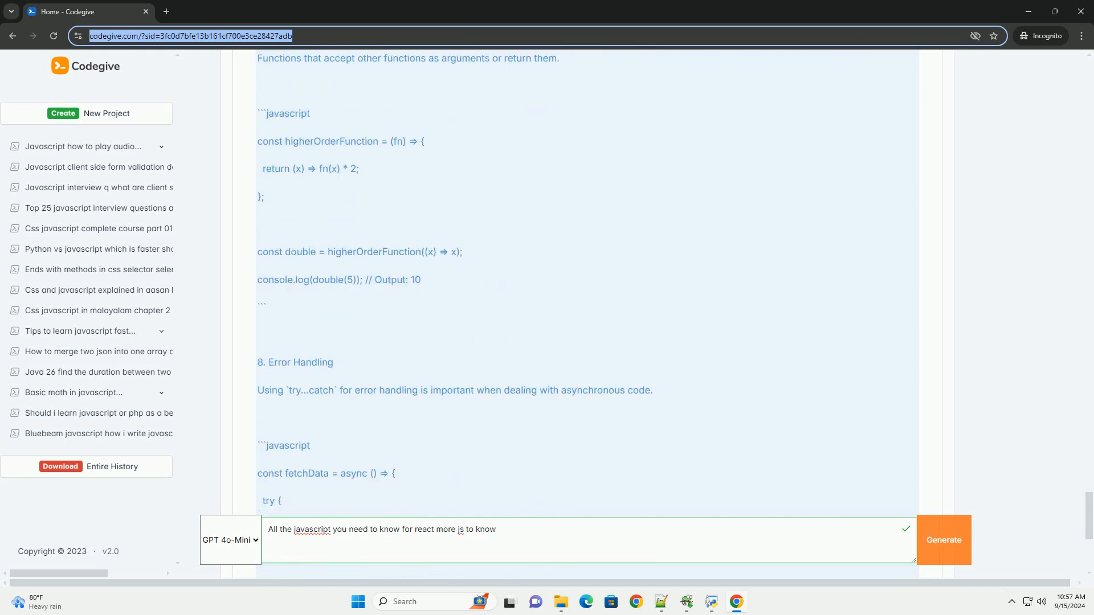
scroll(down, 3)
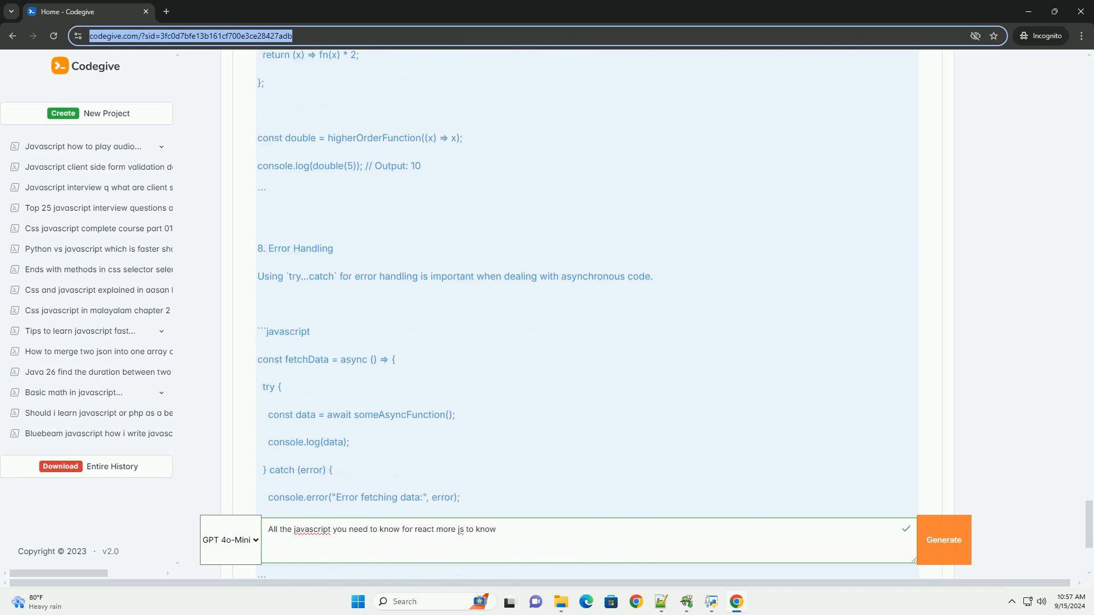